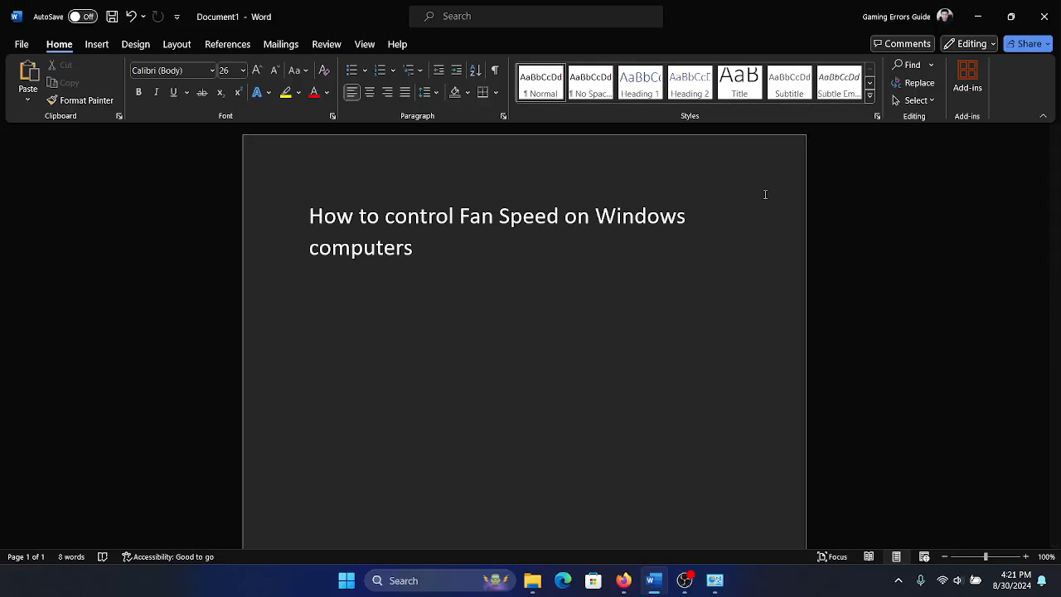
Place the cursor on a new line below the fan-speed title in Word.
left_click(308, 315)
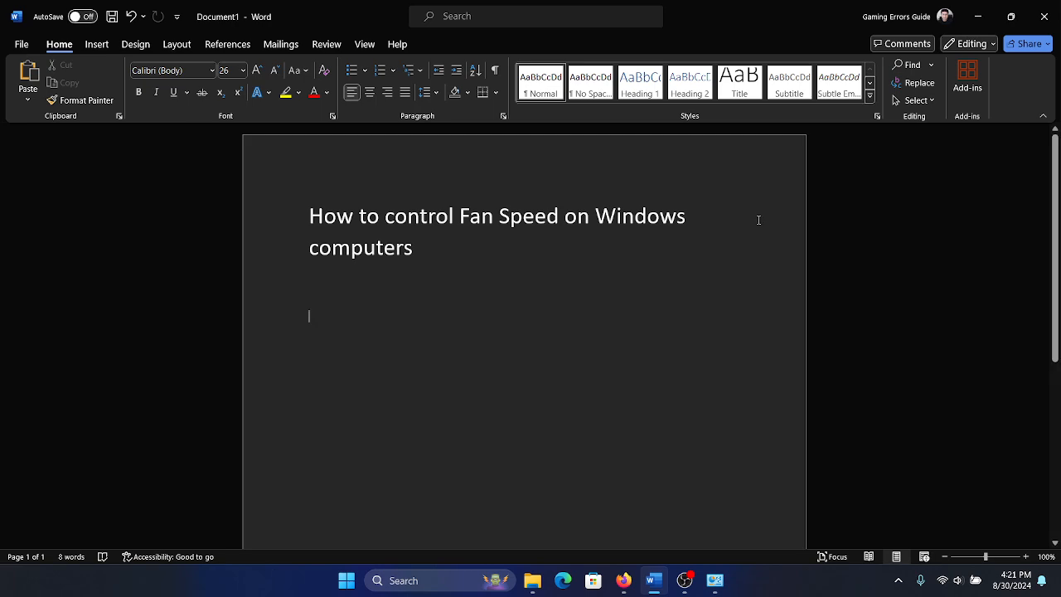
mouse_move(723, 297)
type("powercfg.cpl")
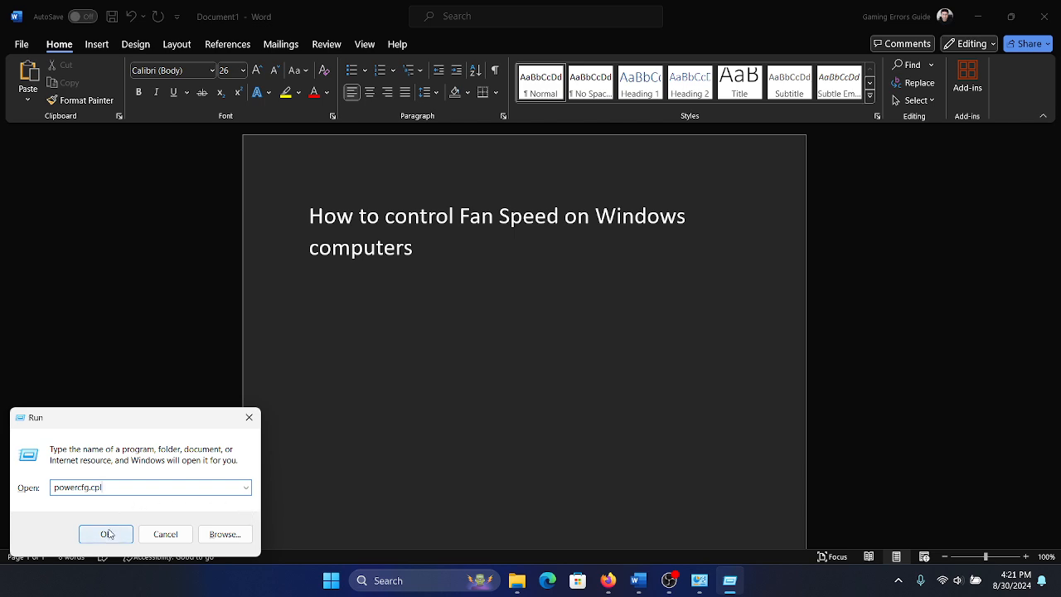
Launch Power Options via powercfg.cpl and open the Balanced plan's settings.
left_click(106, 534)
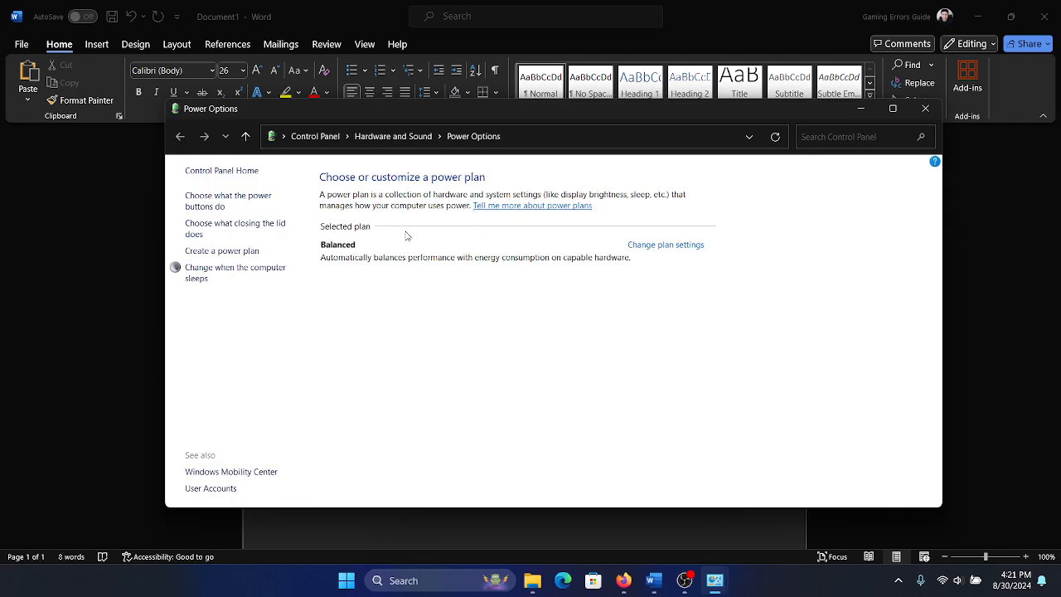
mouse_move(260, 298)
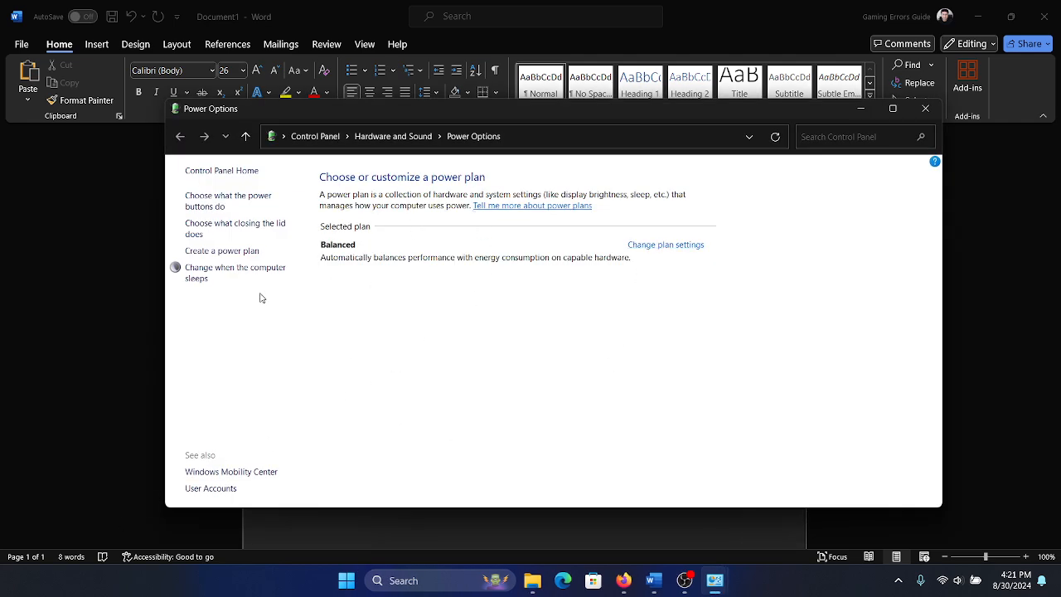
left_click(666, 244)
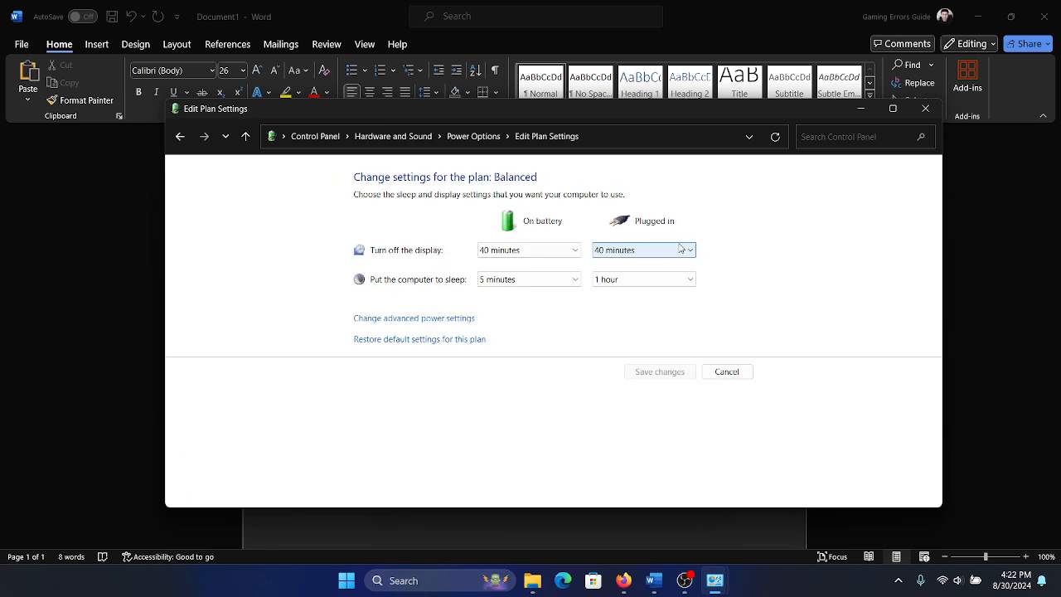
mouse_move(414, 318)
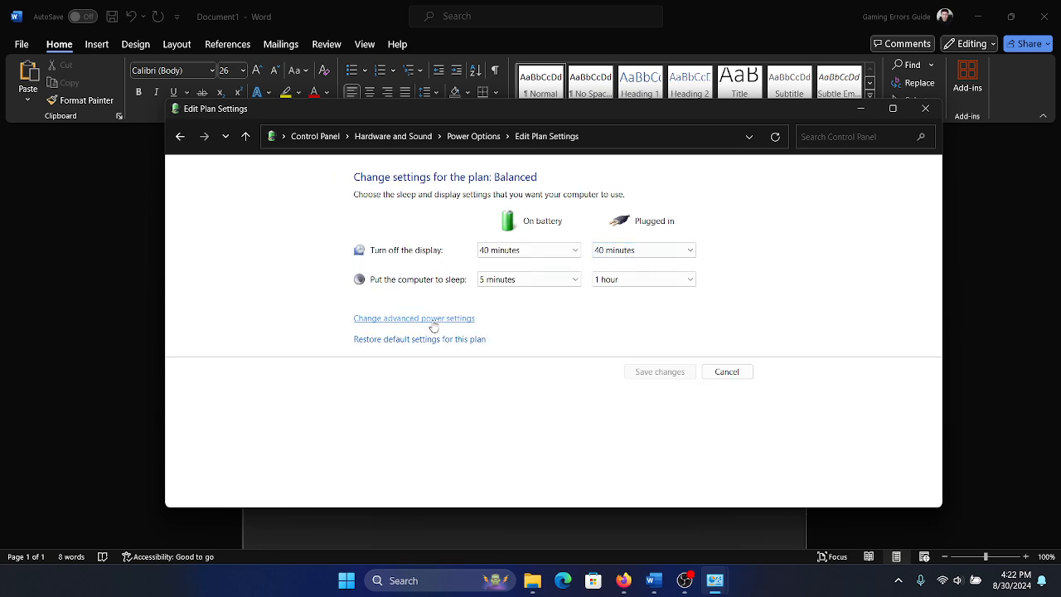
In advanced power settings, reach System cooling policy and select the On battery value to change it.
left_click(415, 319)
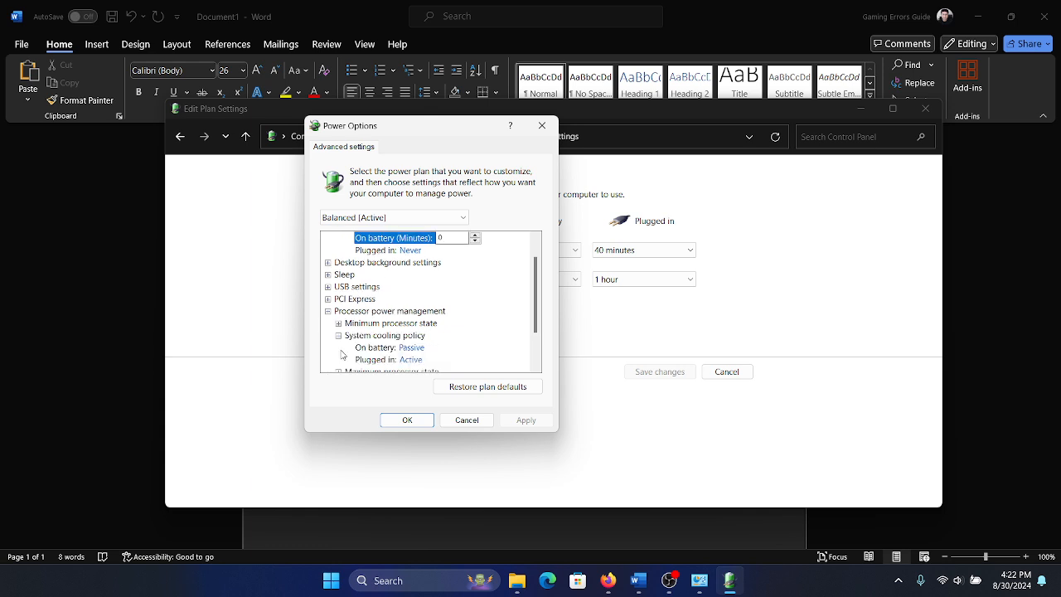
mouse_move(390, 321)
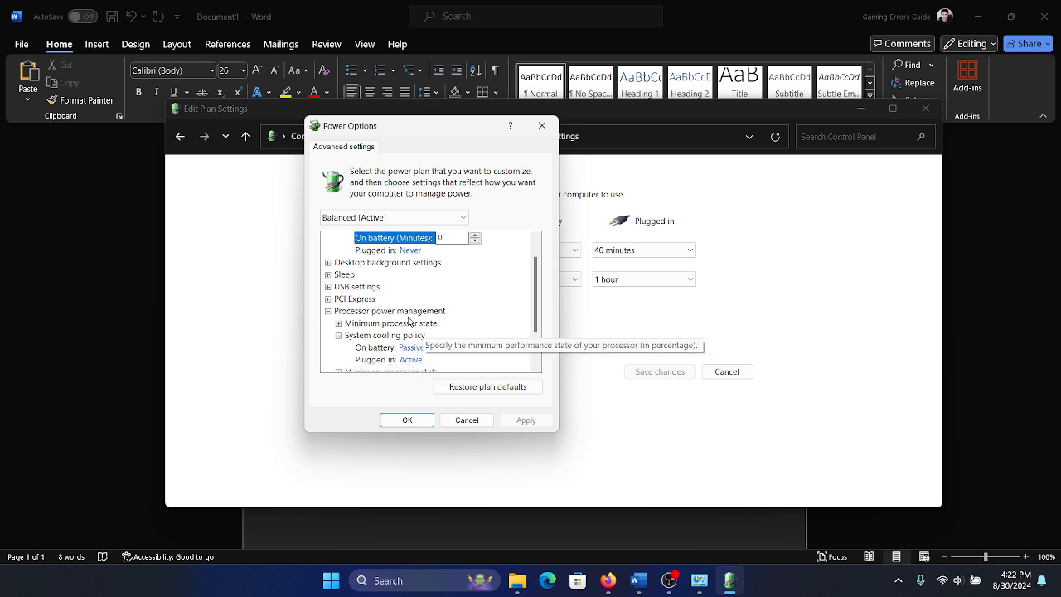
mouse_move(411, 341)
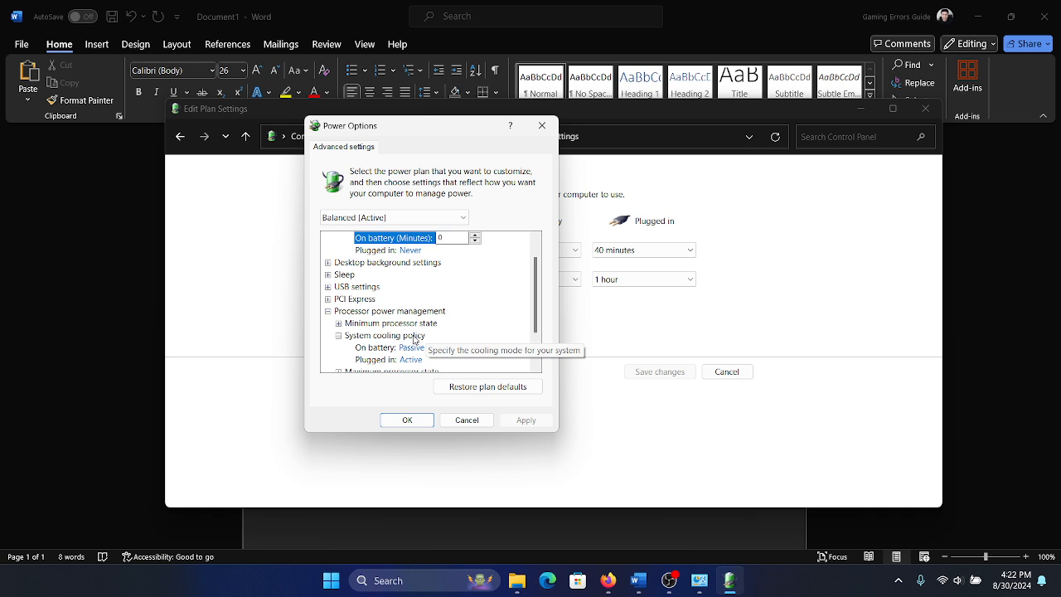
mouse_move(412, 348)
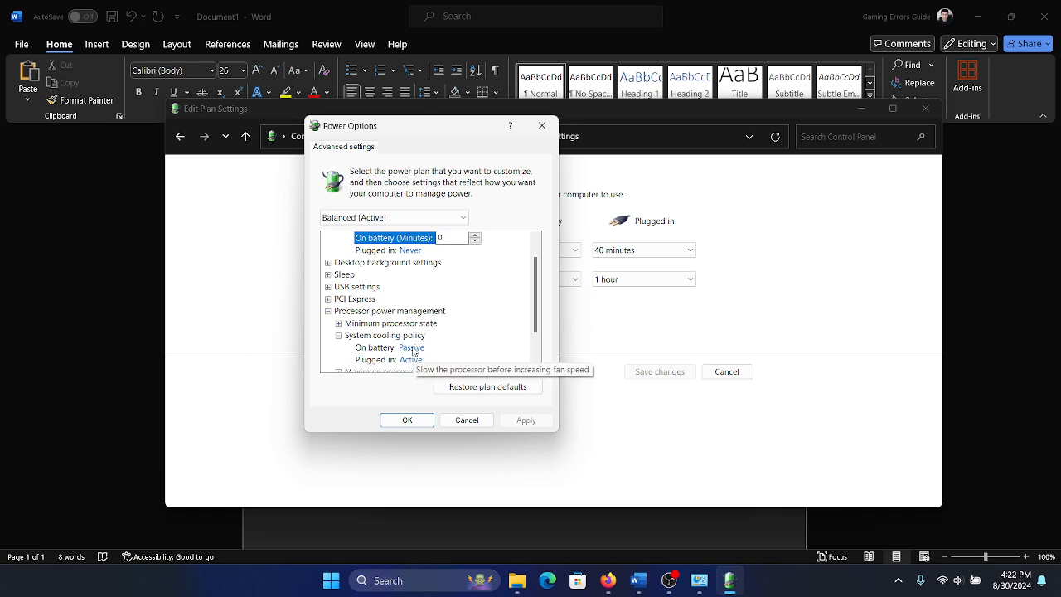
left_click(411, 346)
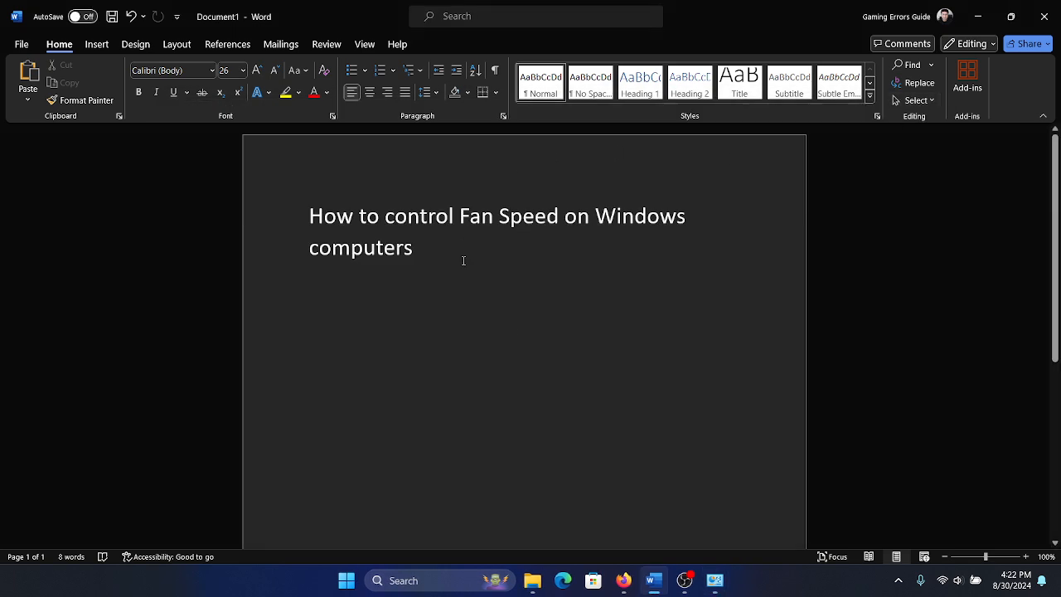
mouse_move(598, 236)
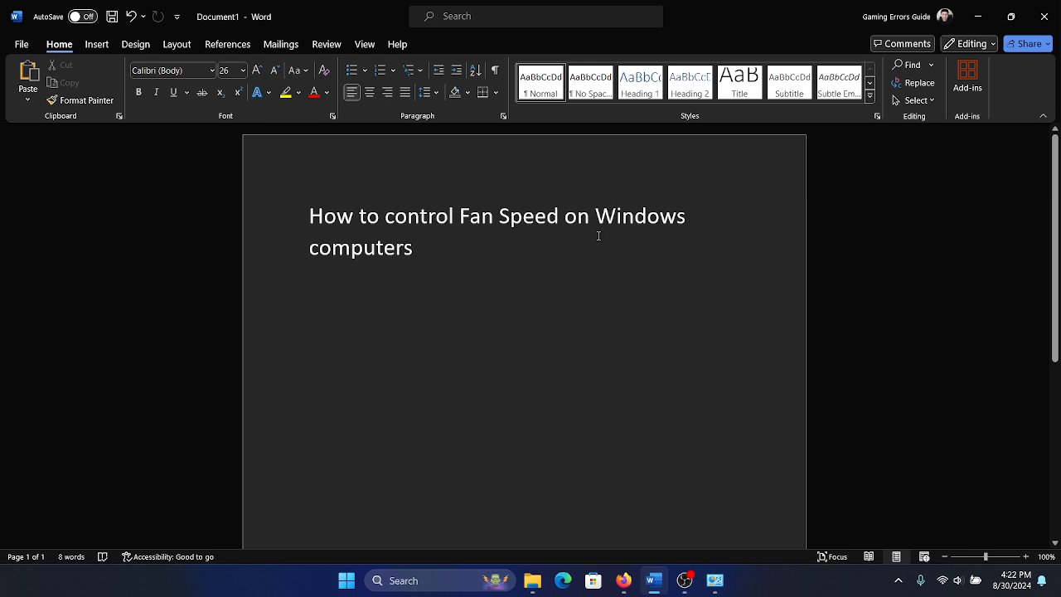
left_click(308, 315)
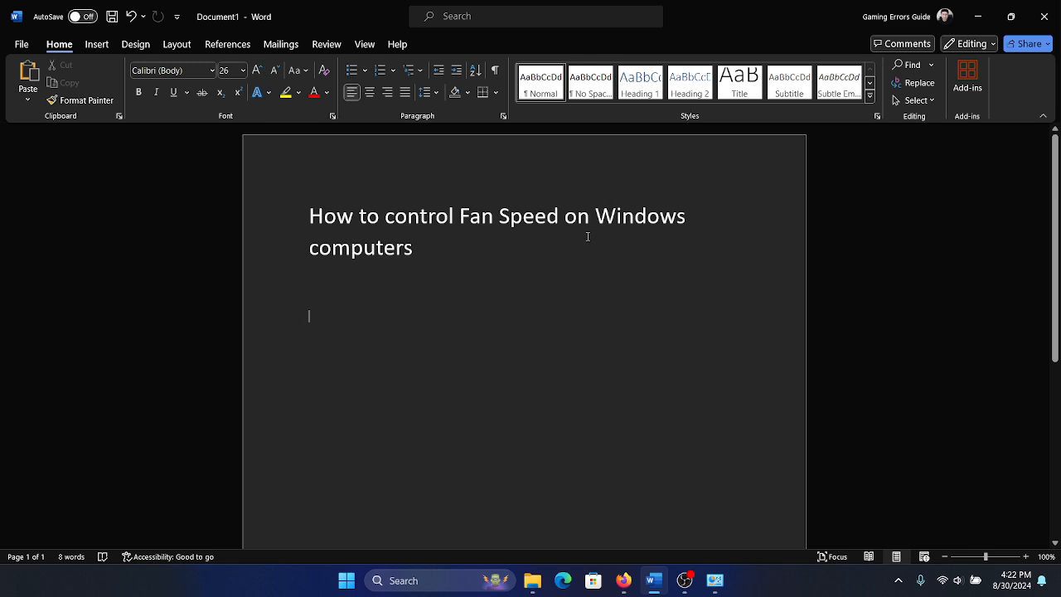
mouse_move(809, 390)
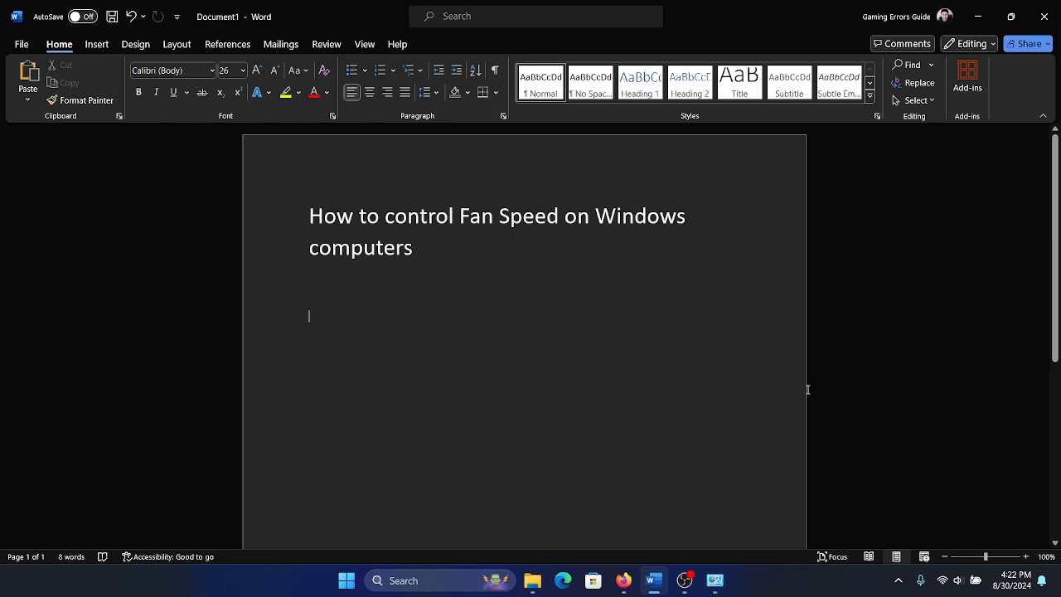
mouse_move(793, 376)
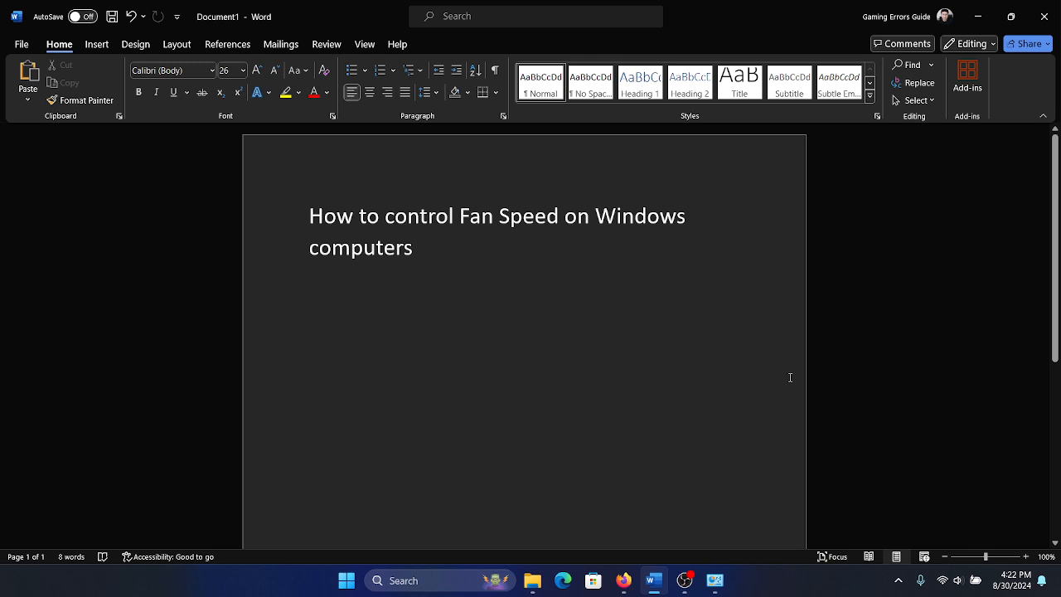
left_click(309, 315)
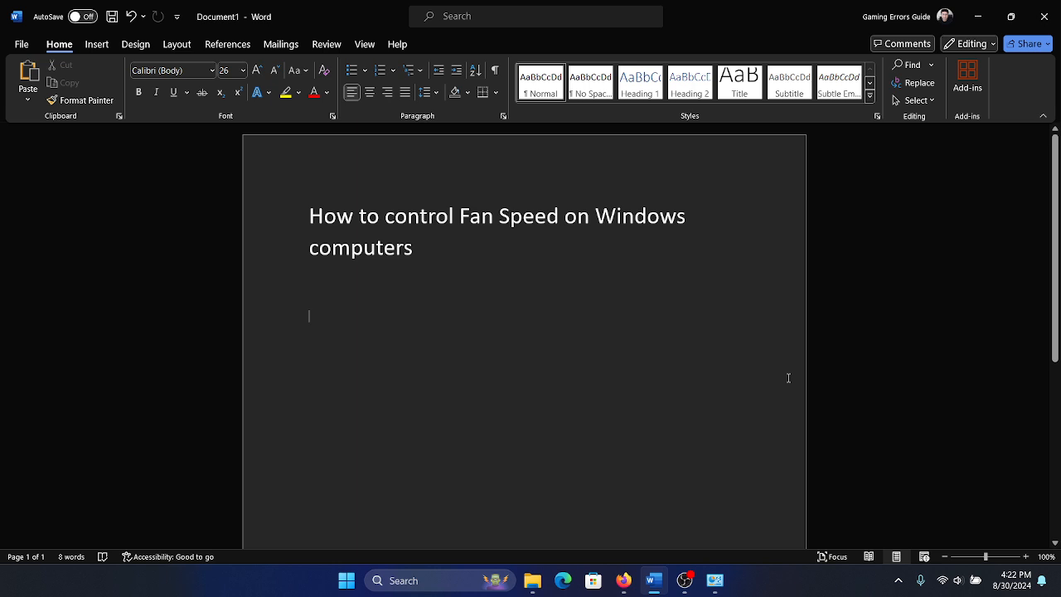